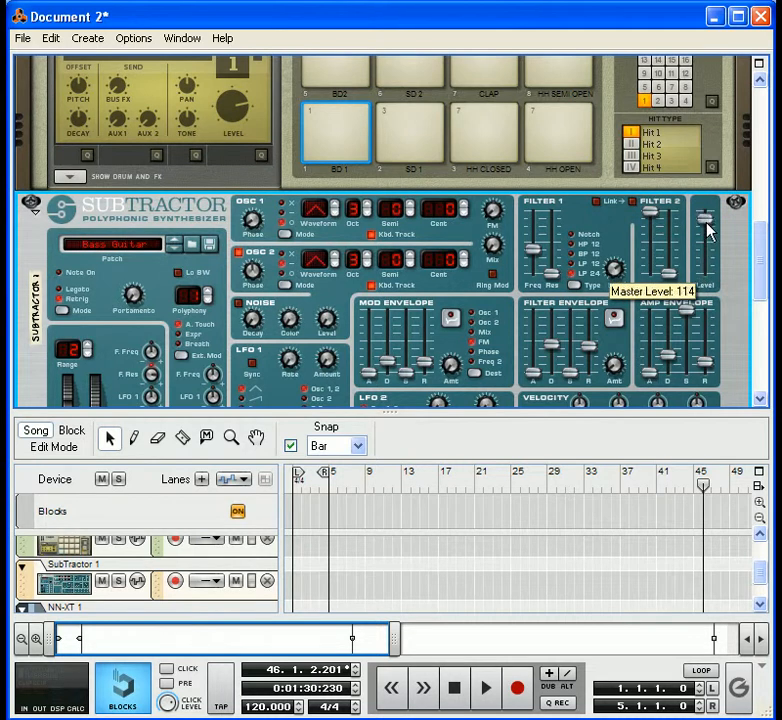
mouse_move(725, 248)
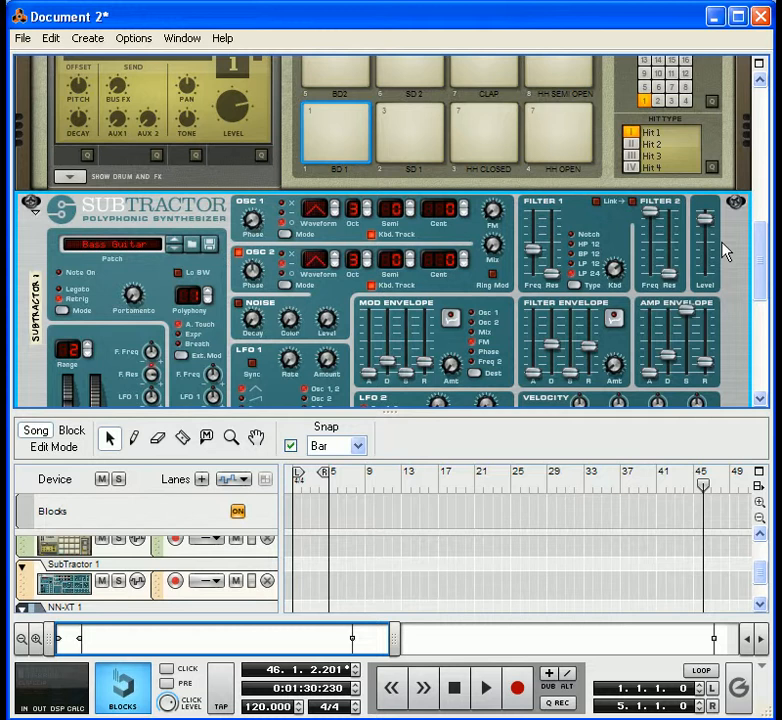
mouse_move(483, 230)
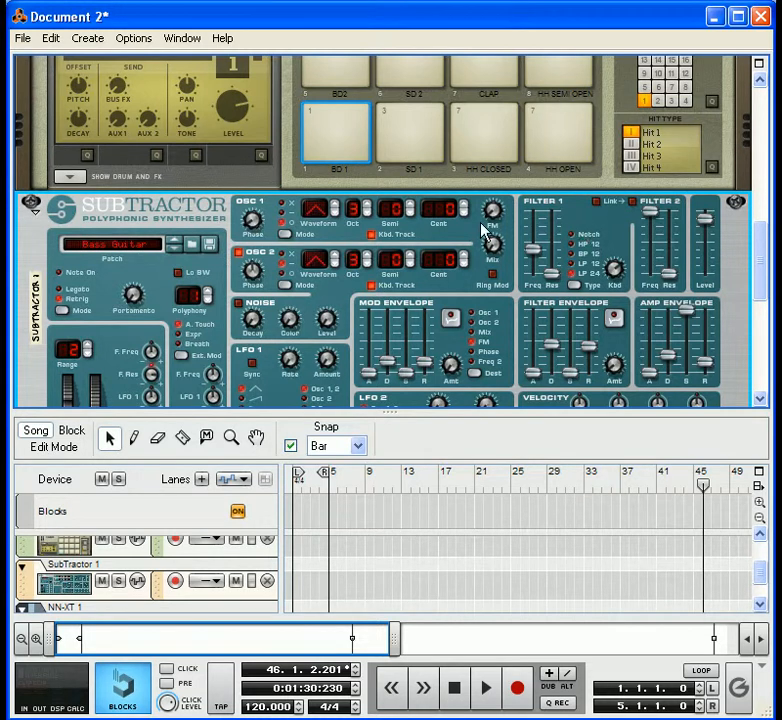
mouse_move(462, 262)
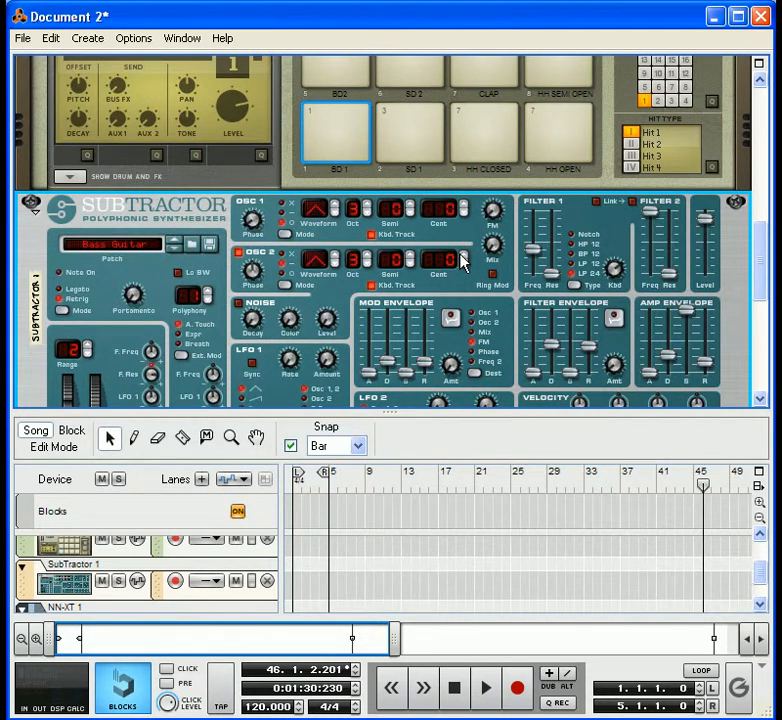
mouse_move(140, 235)
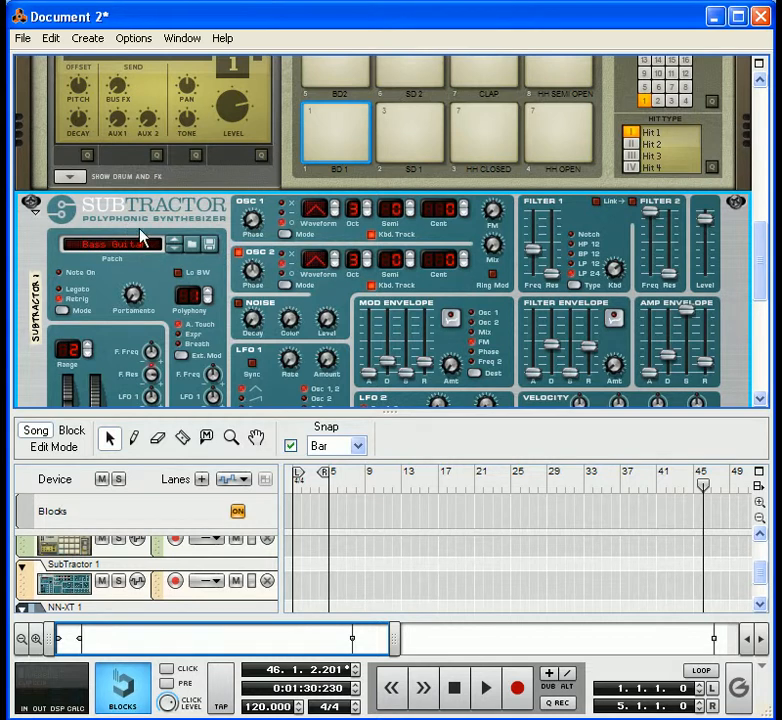
mouse_move(548, 278)
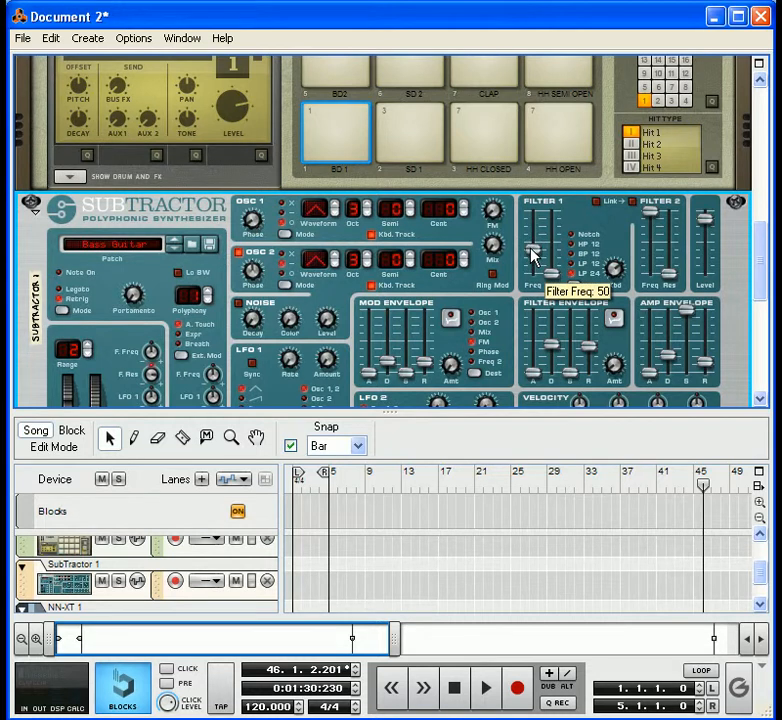
Bring up the context menu of the SubTractor's Filter 1 Freq slider
right_click(533, 255)
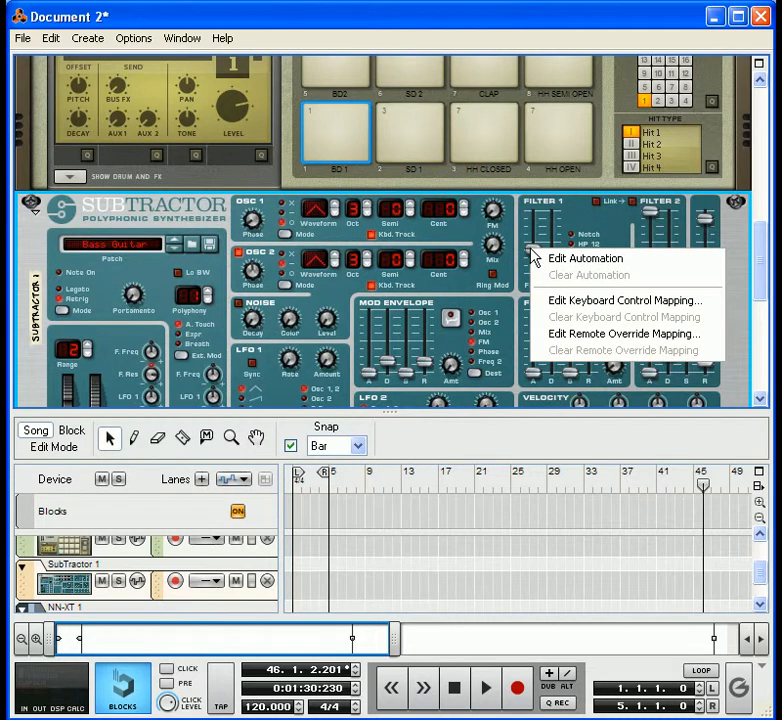
mouse_move(620, 334)
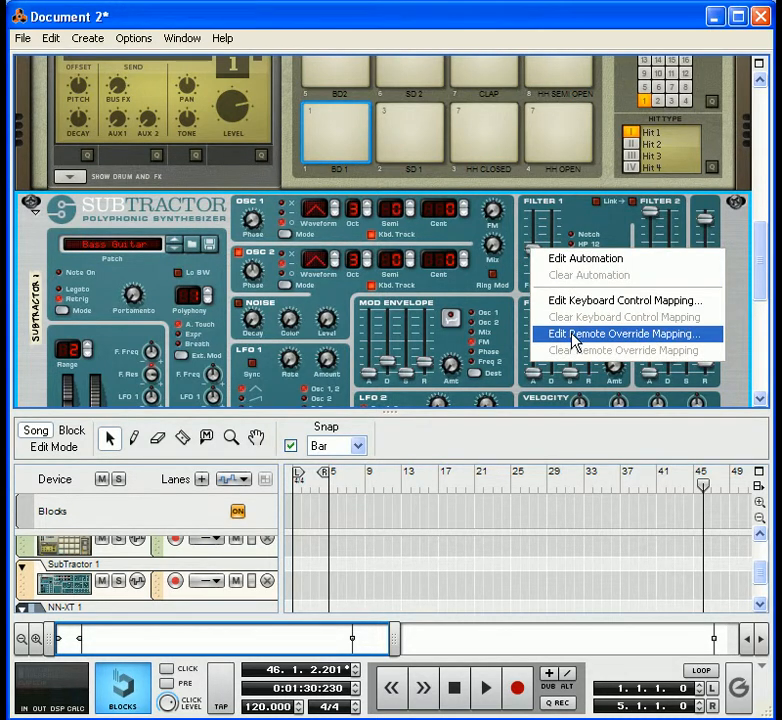
Open Edit Remote Override Mapping for Filter Freq and list the control surfaces
click(619, 334)
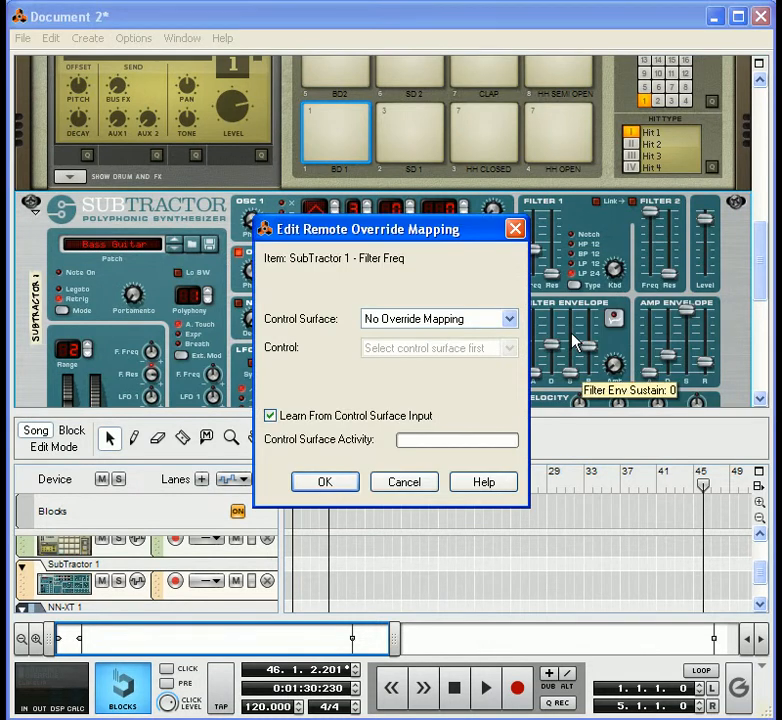
mouse_move(325, 342)
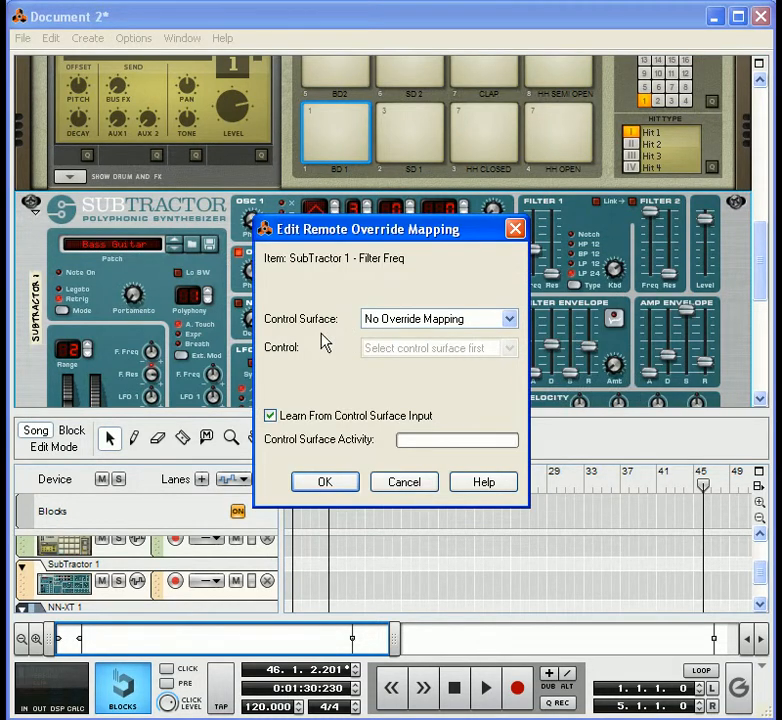
mouse_move(390, 343)
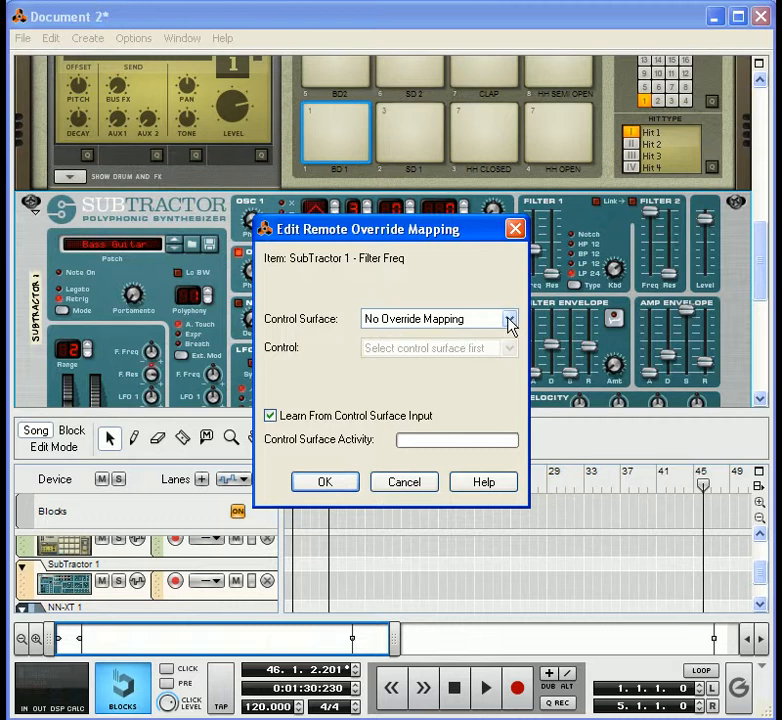
click(510, 318)
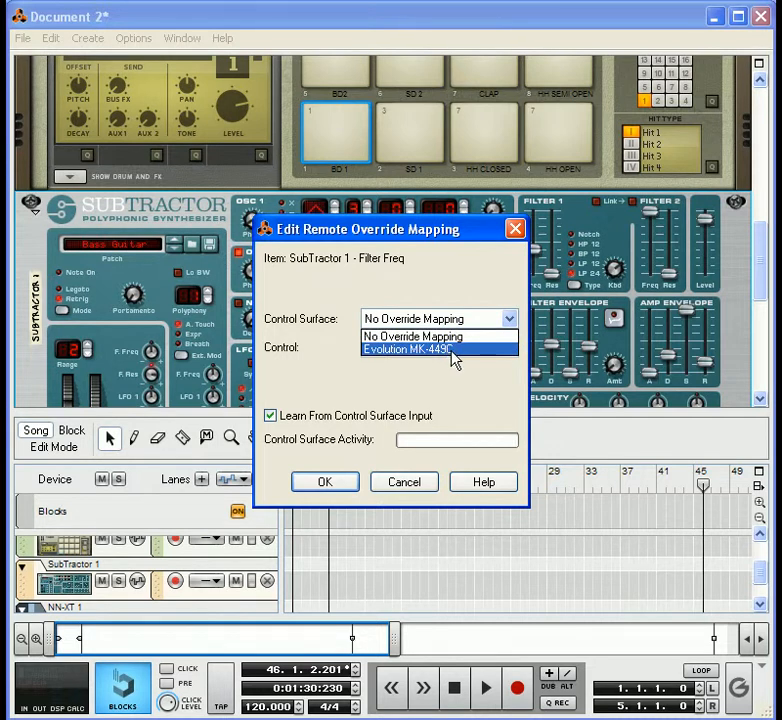
Choose Evolution MK-449C, learn Fader 7 for Filter Freq, and confirm
click(411, 349)
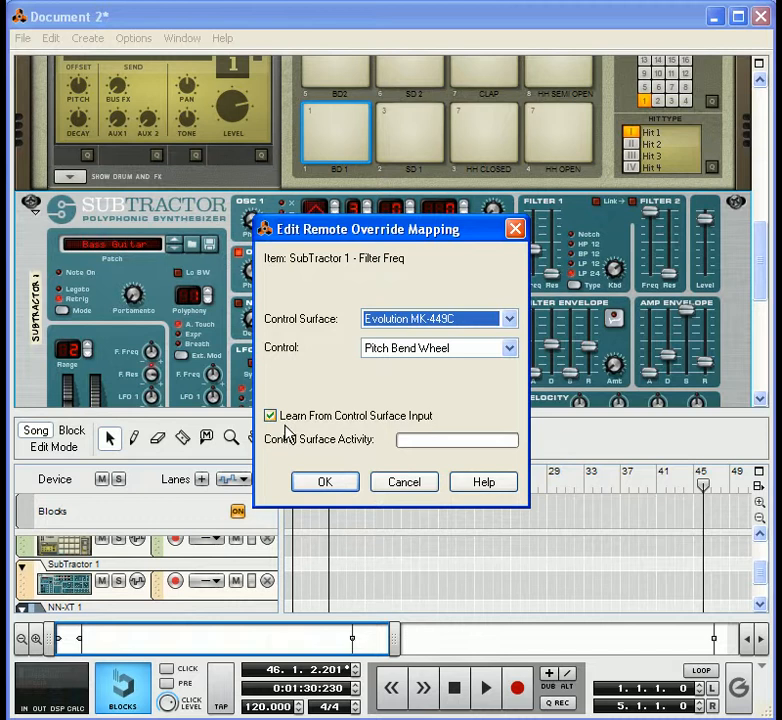
mouse_move(428, 435)
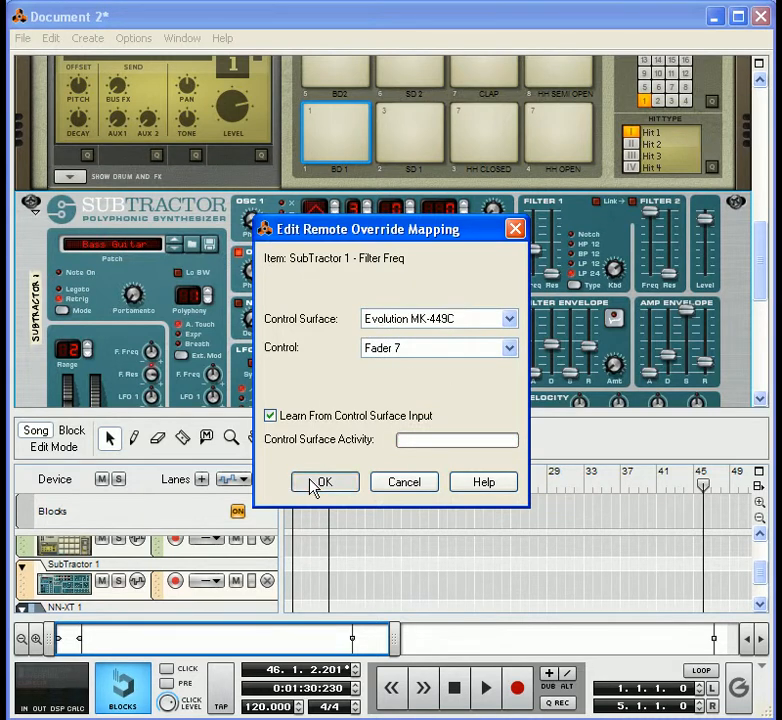
click(324, 481)
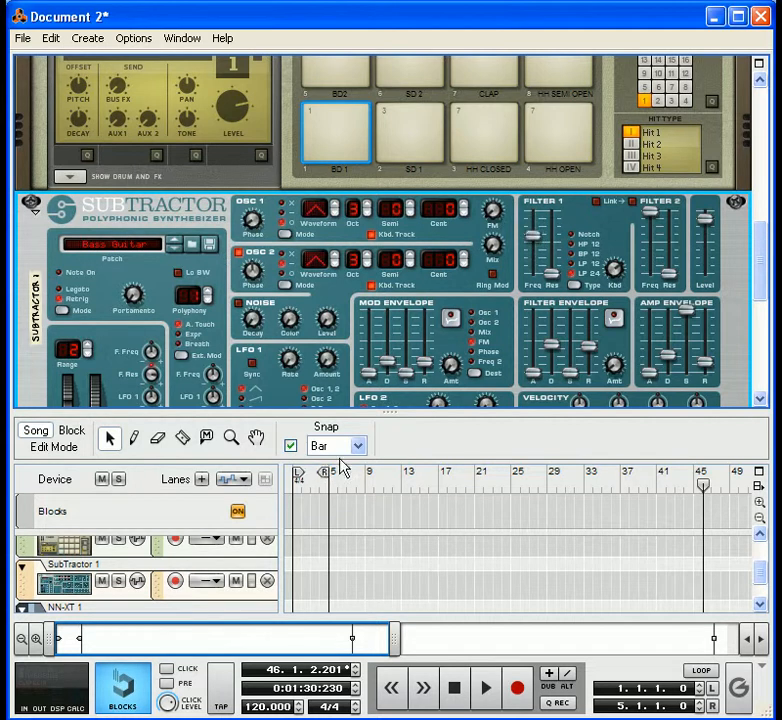
mouse_move(553, 280)
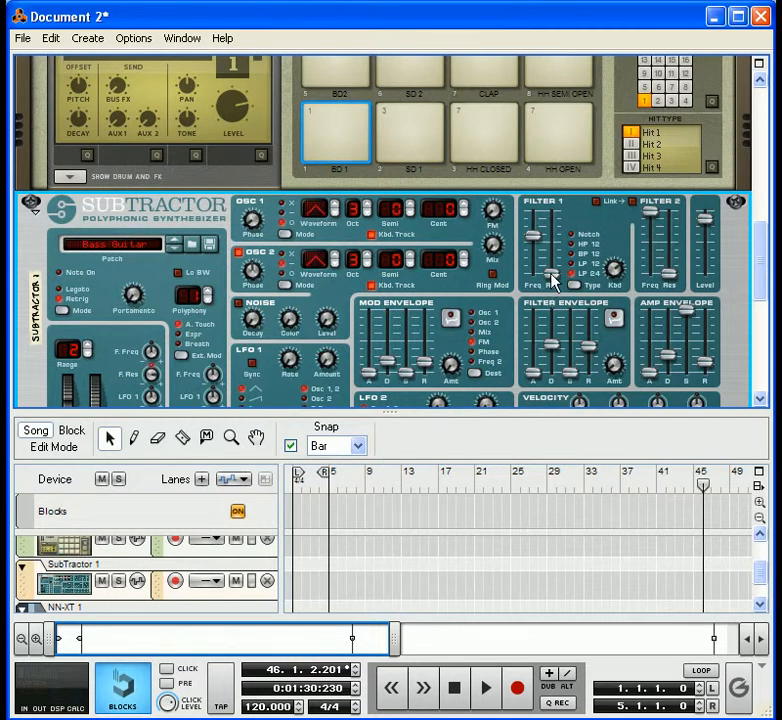
Remote-override map Filter Res to Evolution MK-449C Fader 8 and confirm with OK
right_click(550, 280)
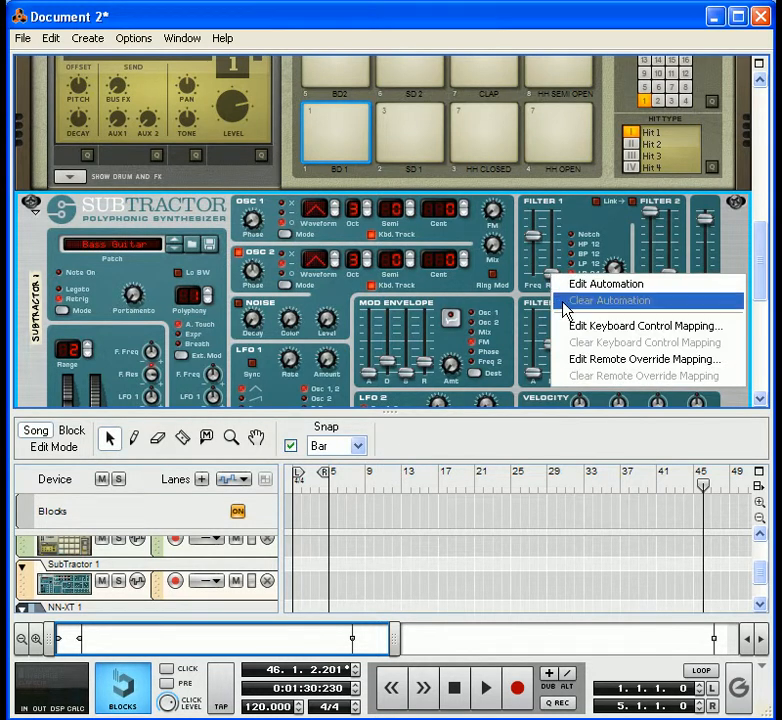
click(644, 375)
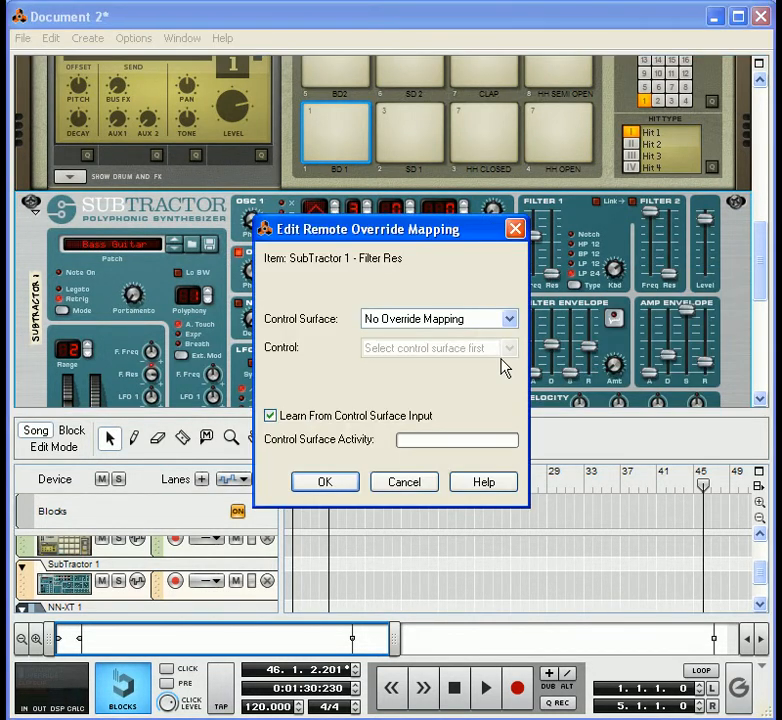
click(507, 318)
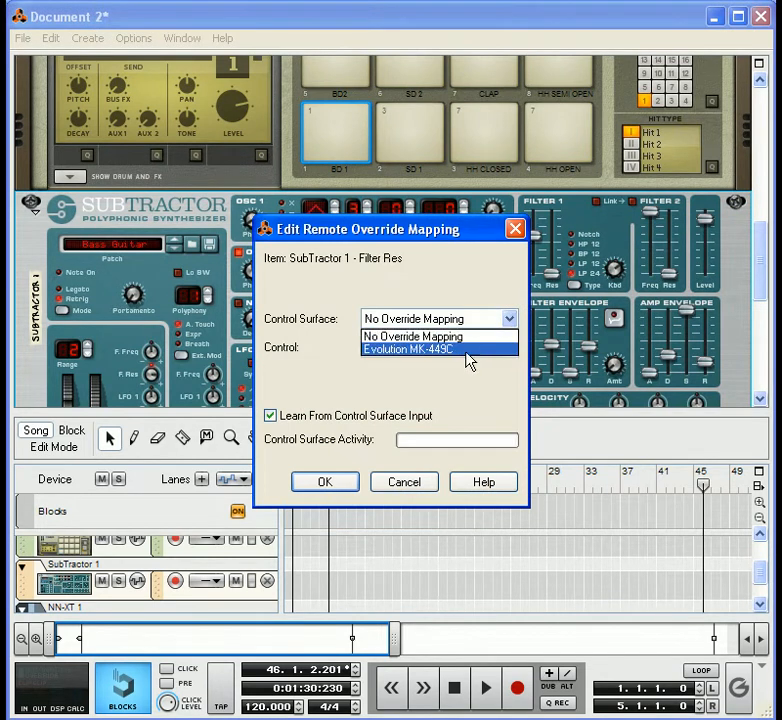
click(406, 349)
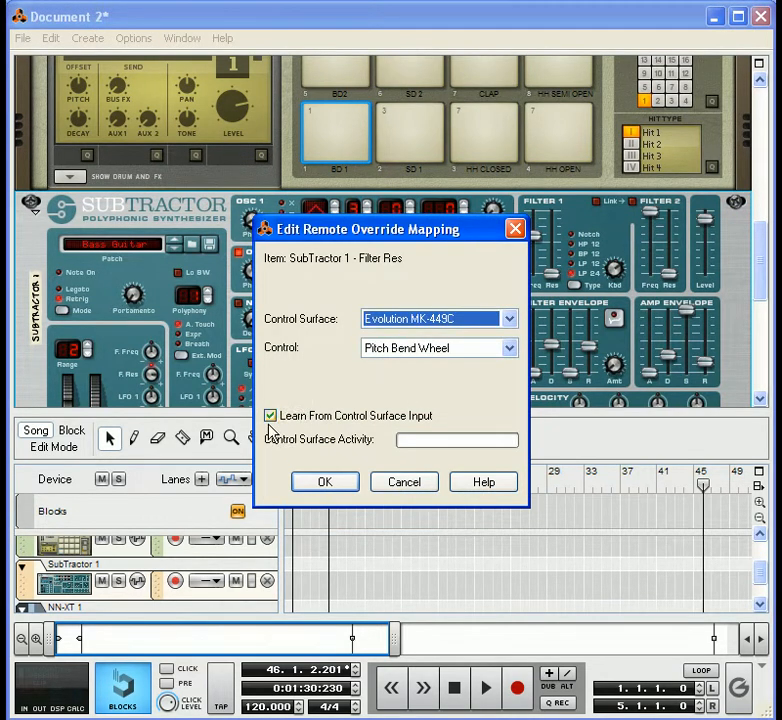
mouse_move(500, 375)
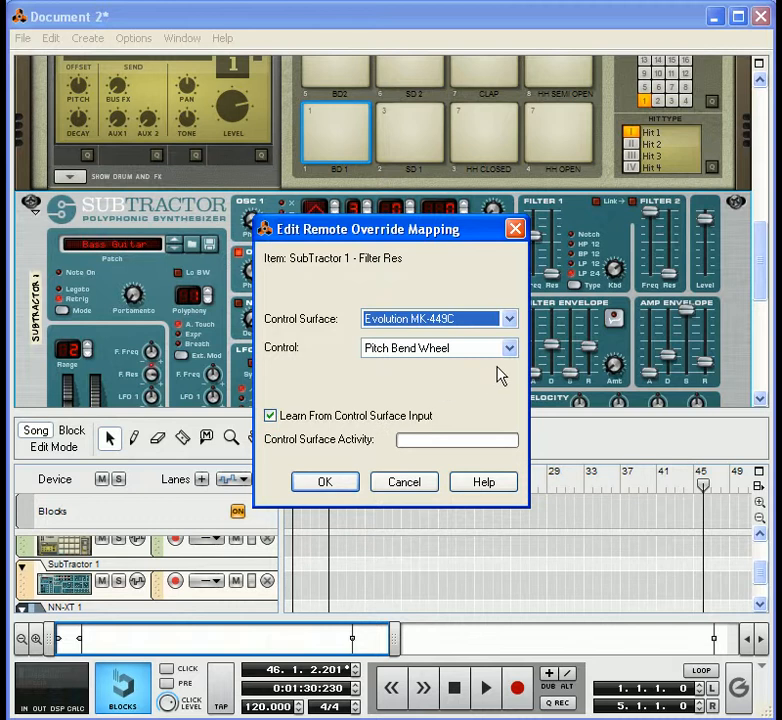
mouse_move(505, 365)
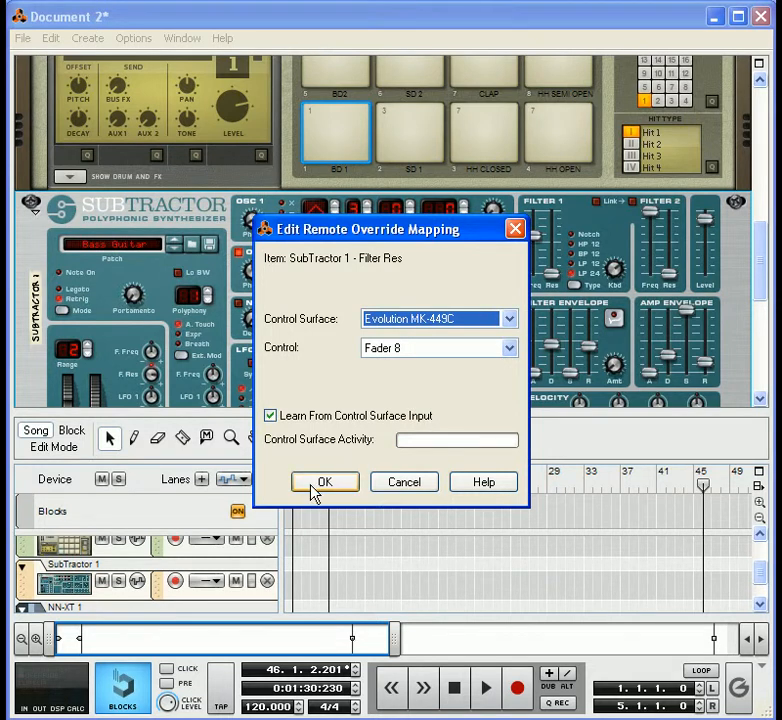
click(325, 481)
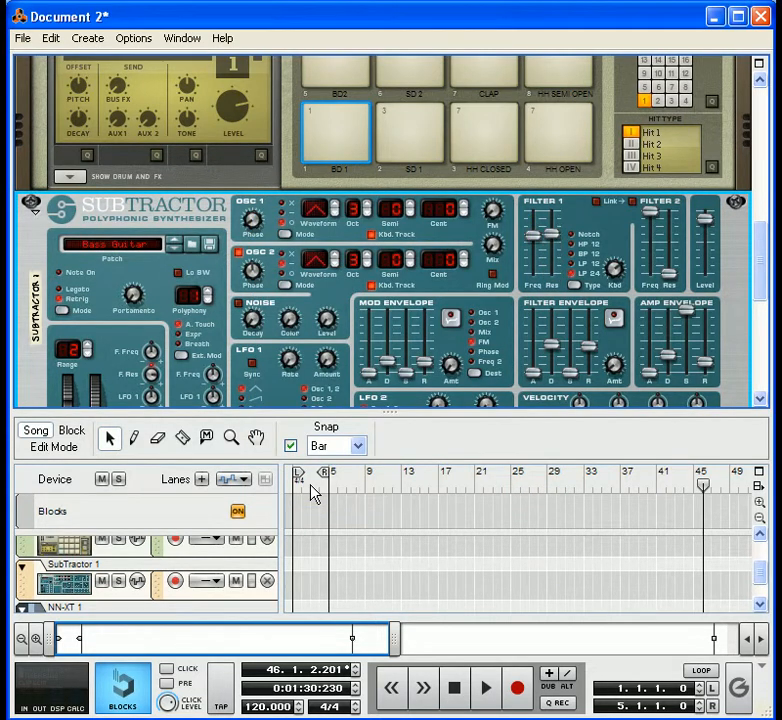